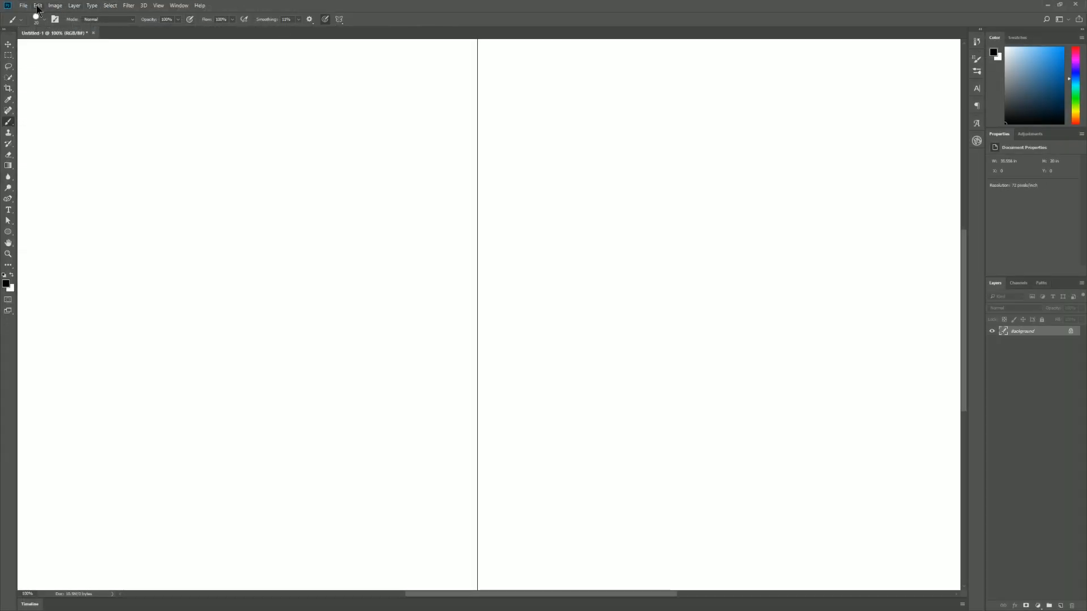
# Enable Paint Symmetry in Technology Previews preferences and show the symmetry guide types list
pyautogui.click(37, 5)
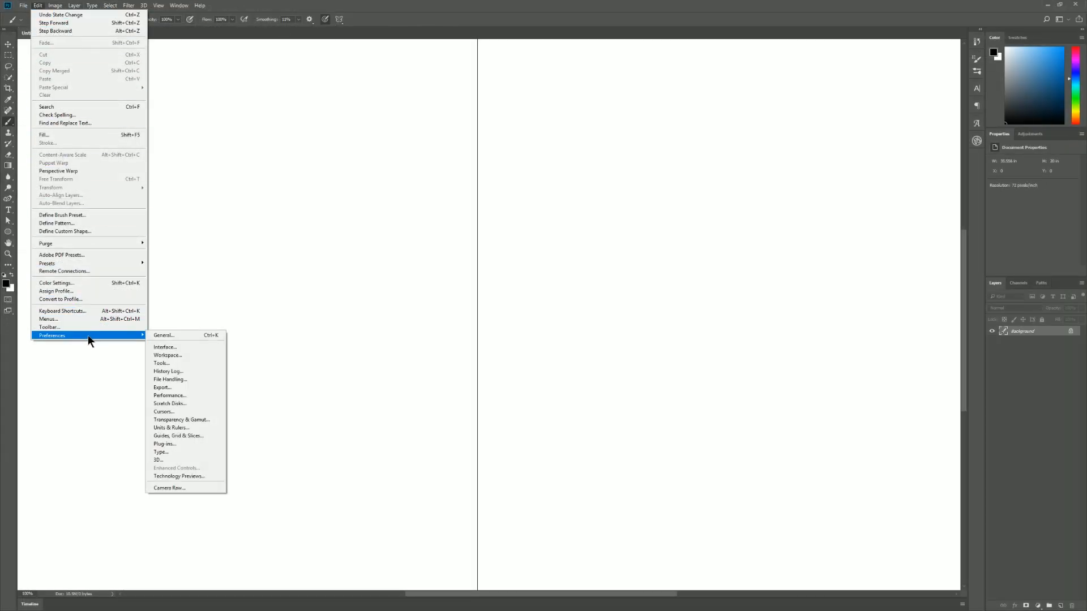
pyautogui.click(178, 476)
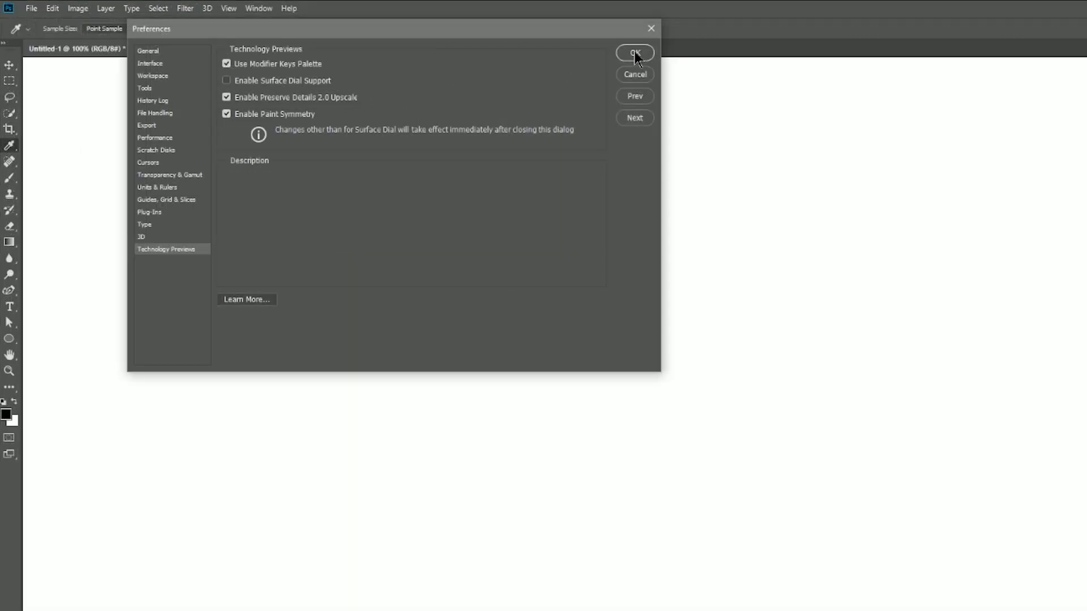
pyautogui.click(634, 54)
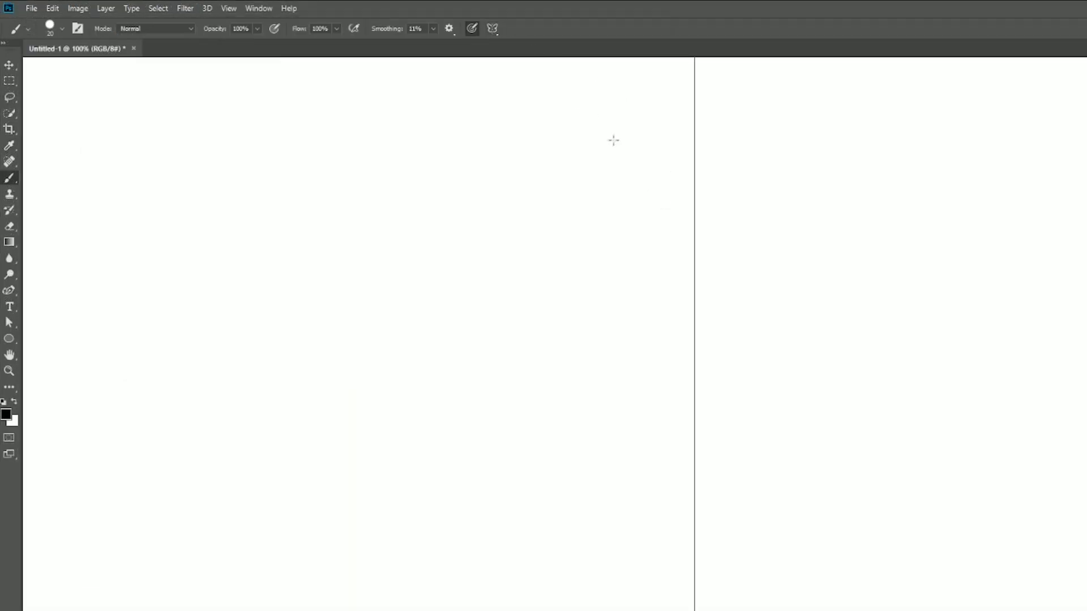
pyautogui.click(493, 28)
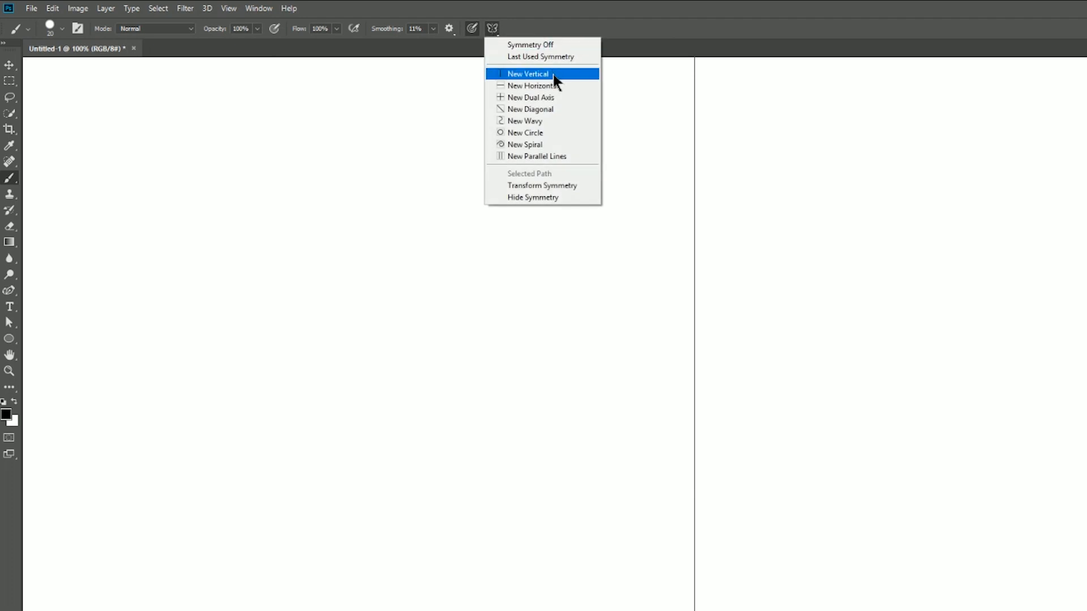
pyautogui.moveTo(545, 82)
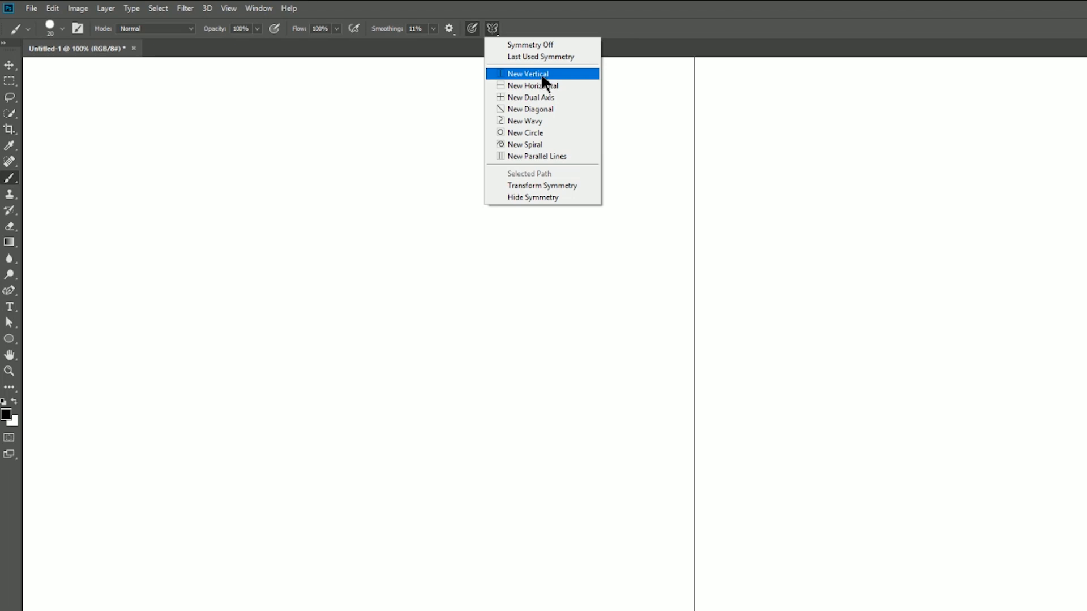
# Add a New Vertical symmetry guide to the canvas for mirrored painting
pyautogui.click(529, 74)
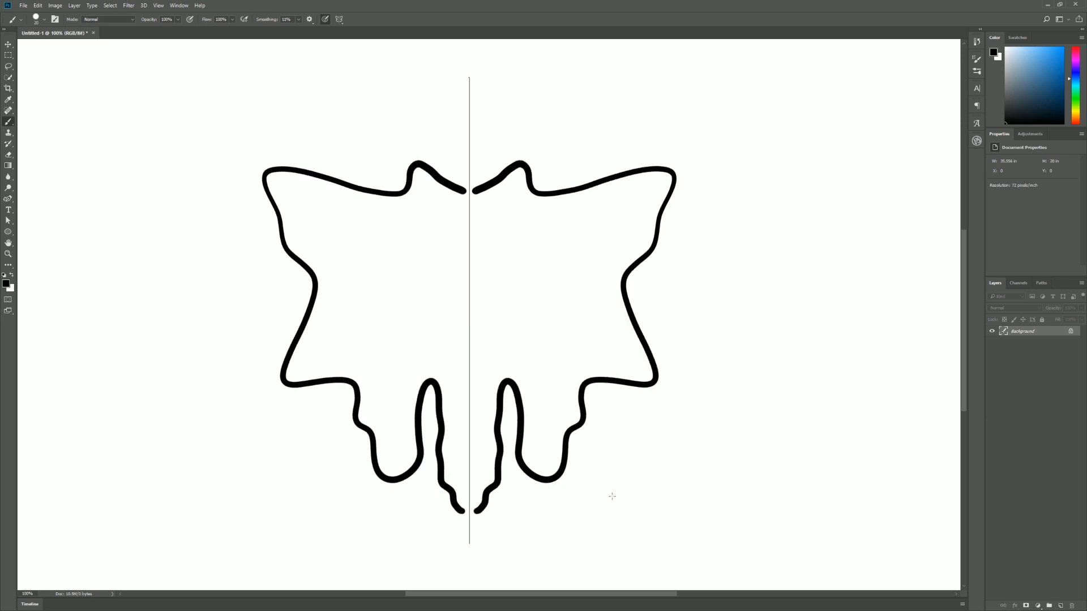
# Add a horizontal symmetry guide crossing the vertical axis on the cleared canvas
pyautogui.click(339, 19)
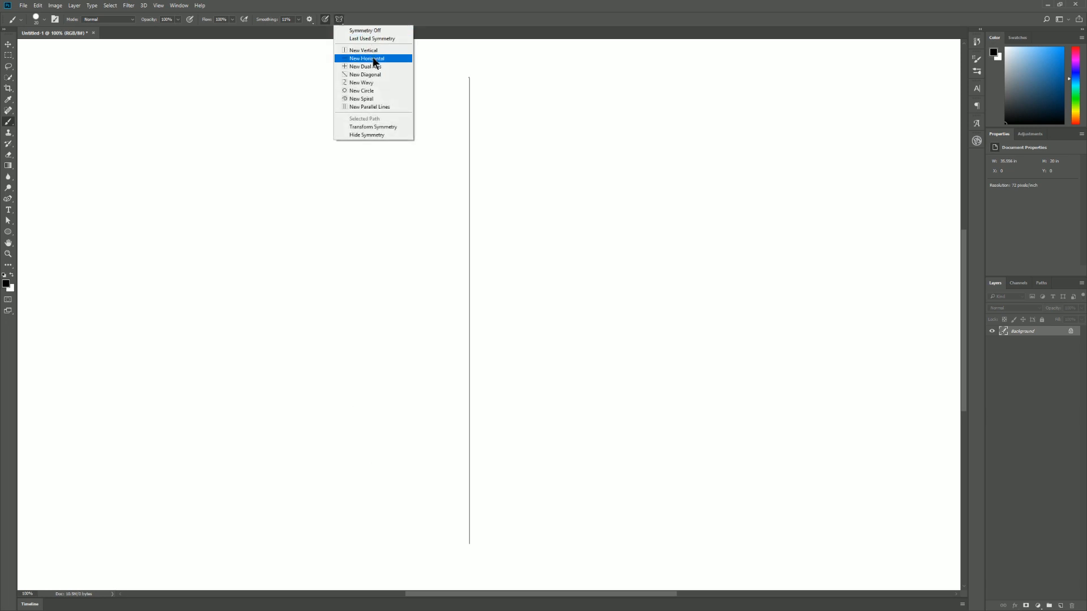
pyautogui.click(366, 58)
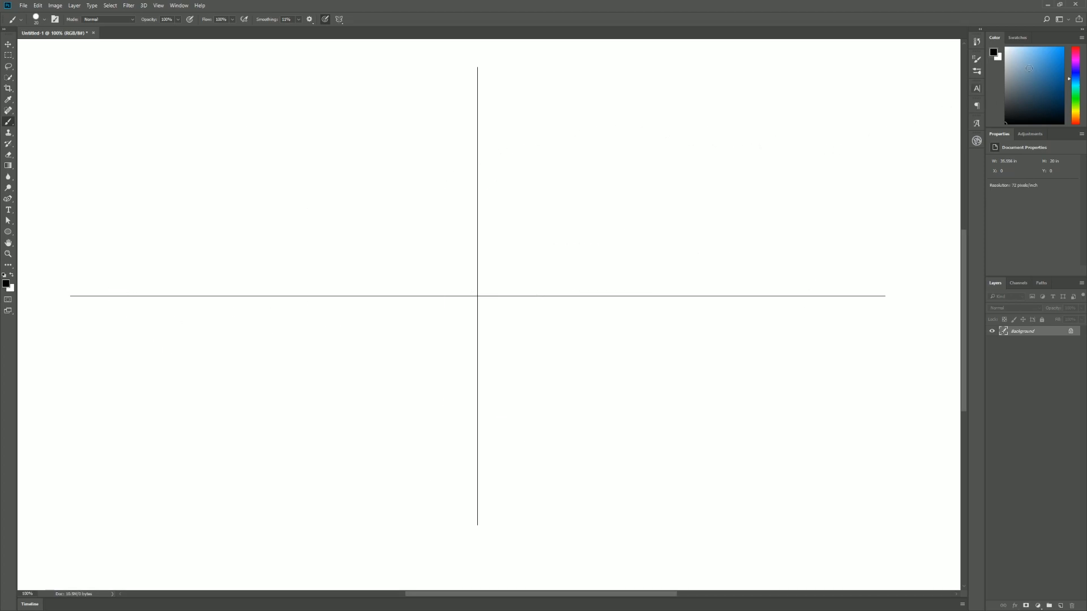
pyautogui.moveTo(974, 69)
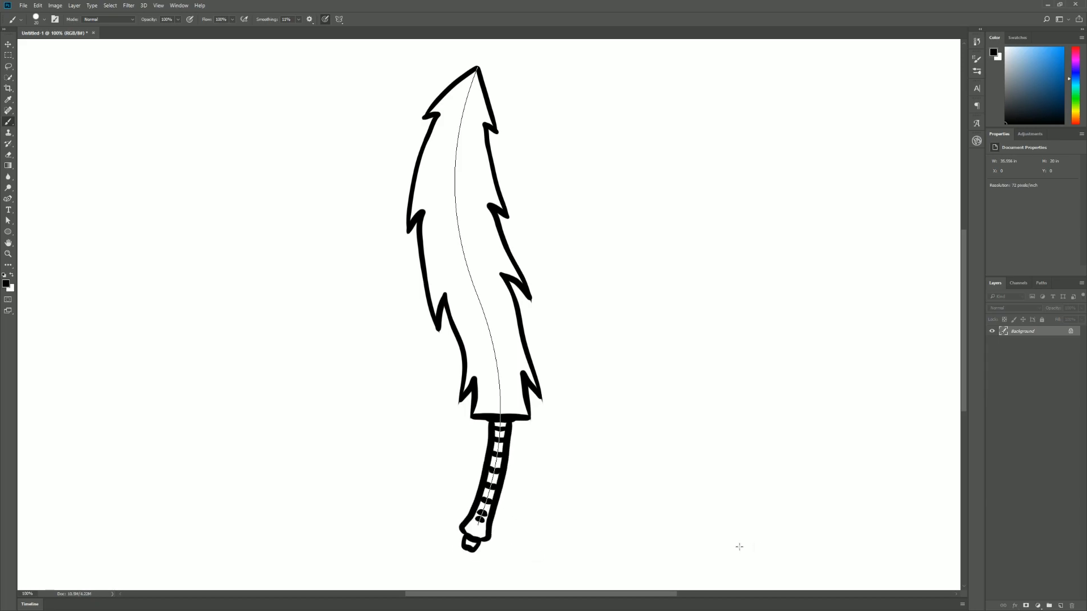
pyautogui.moveTo(605, 184)
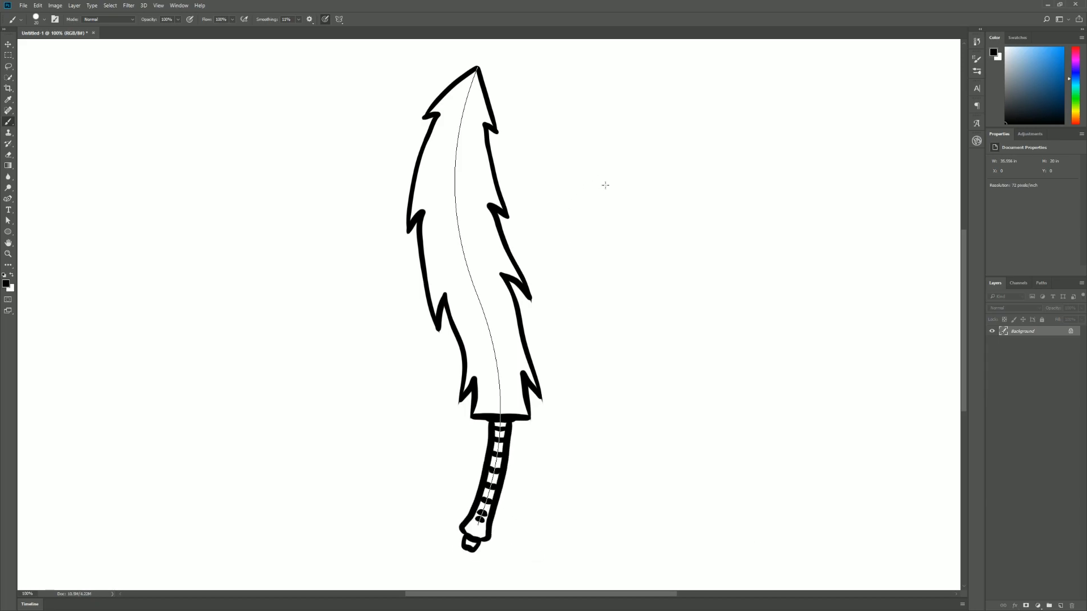
# Restore the last used symmetry guides and paint the upper loops of the twisted shape
pyautogui.click(339, 19)
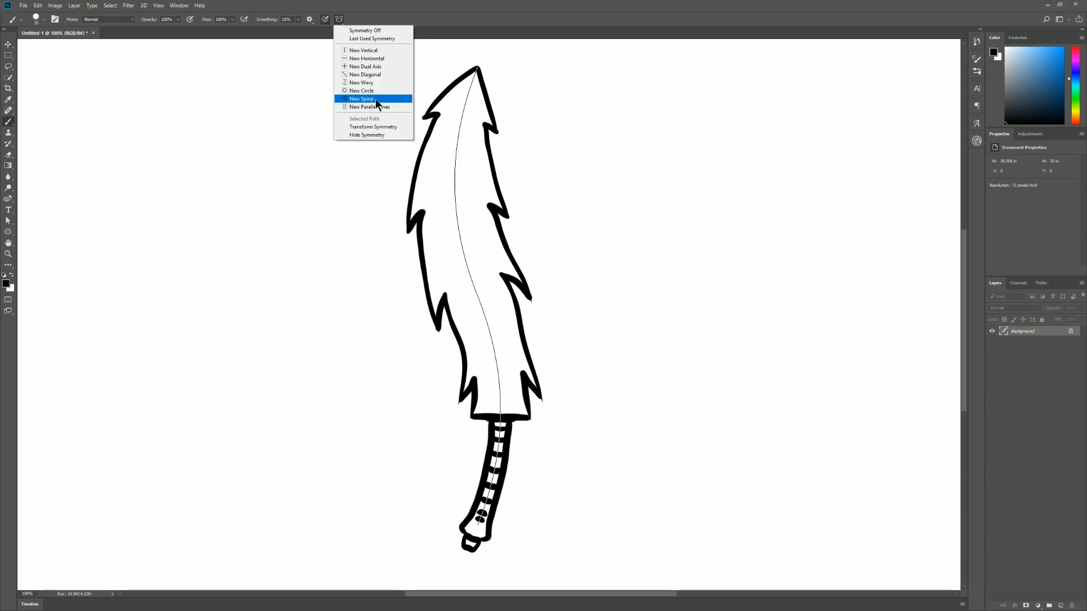
pyautogui.moveTo(378, 107)
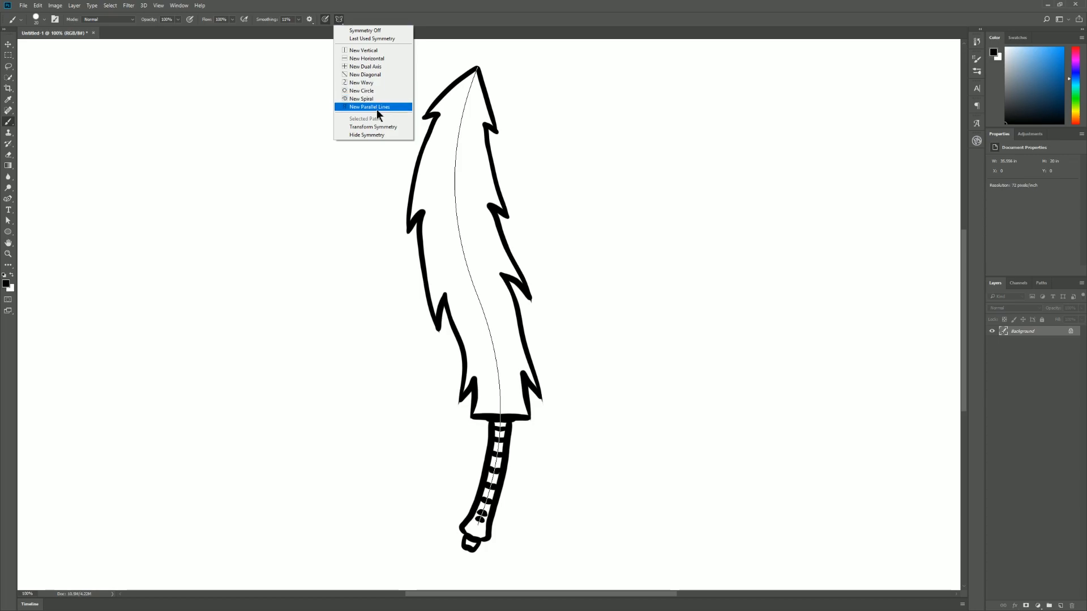
pyautogui.moveTo(399, 112)
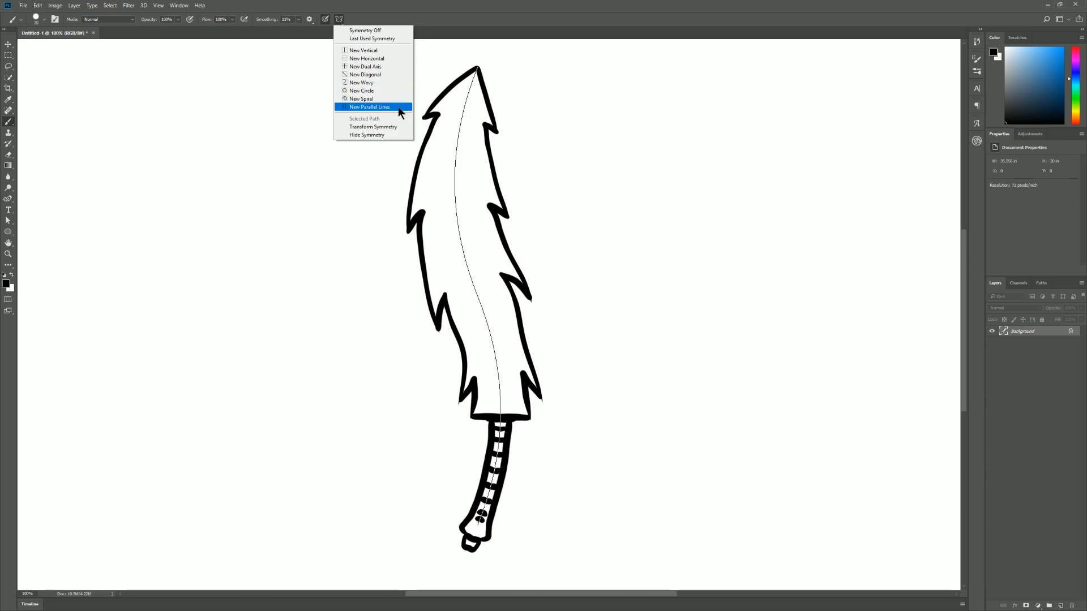
pyautogui.moveTo(387, 127)
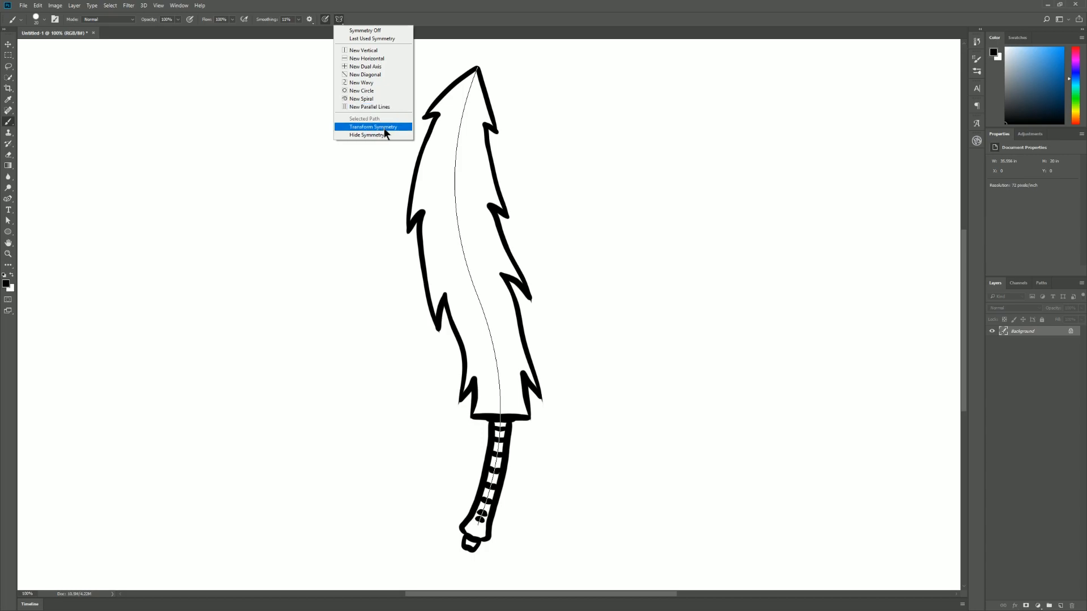
pyautogui.moveTo(387, 31)
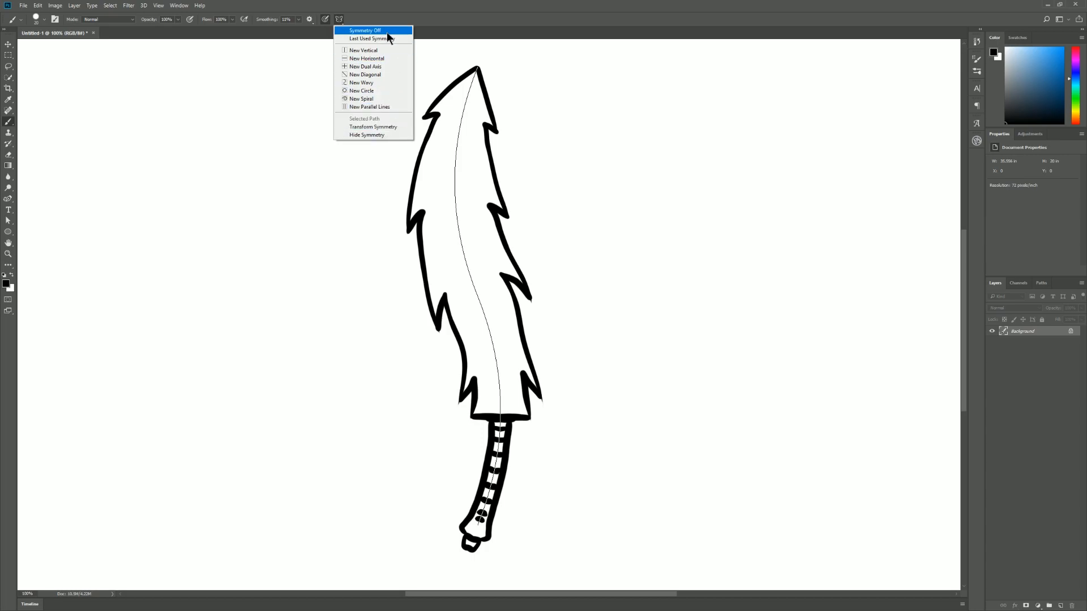
pyautogui.moveTo(365, 38)
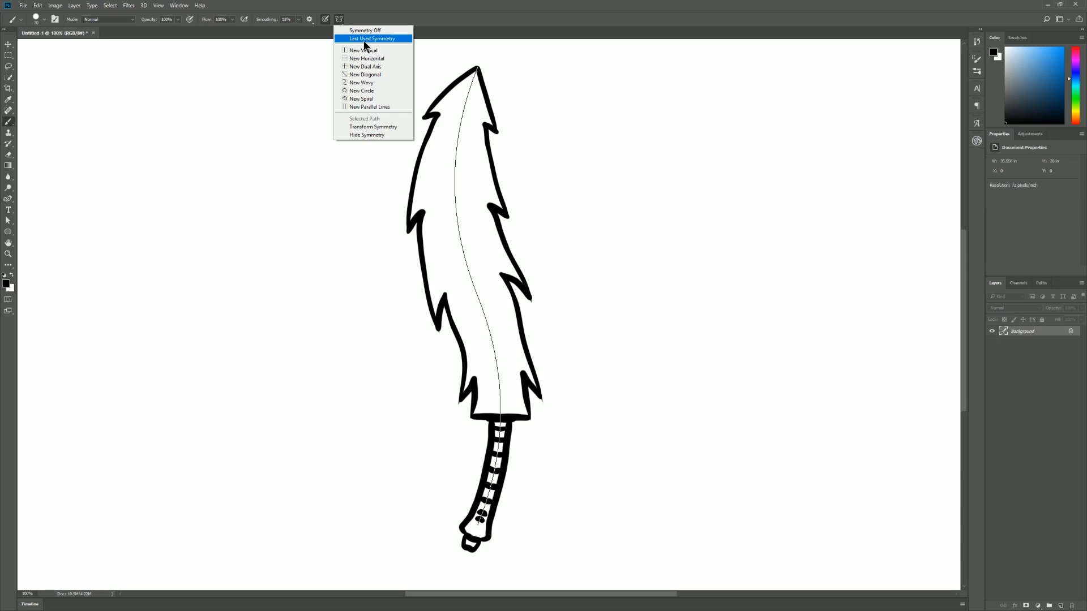
pyautogui.moveTo(382, 44)
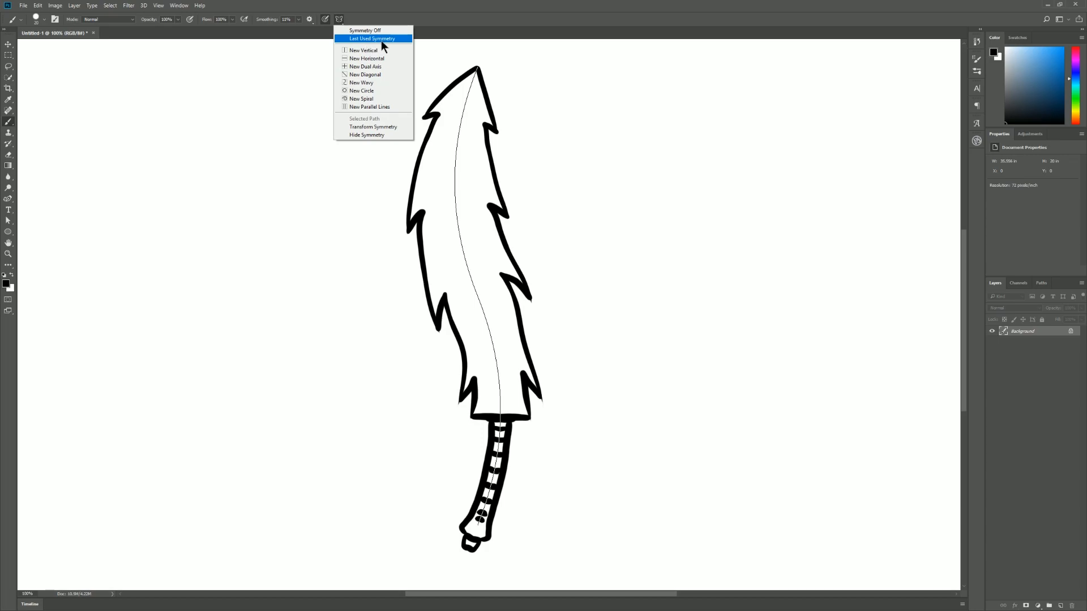
pyautogui.click(372, 39)
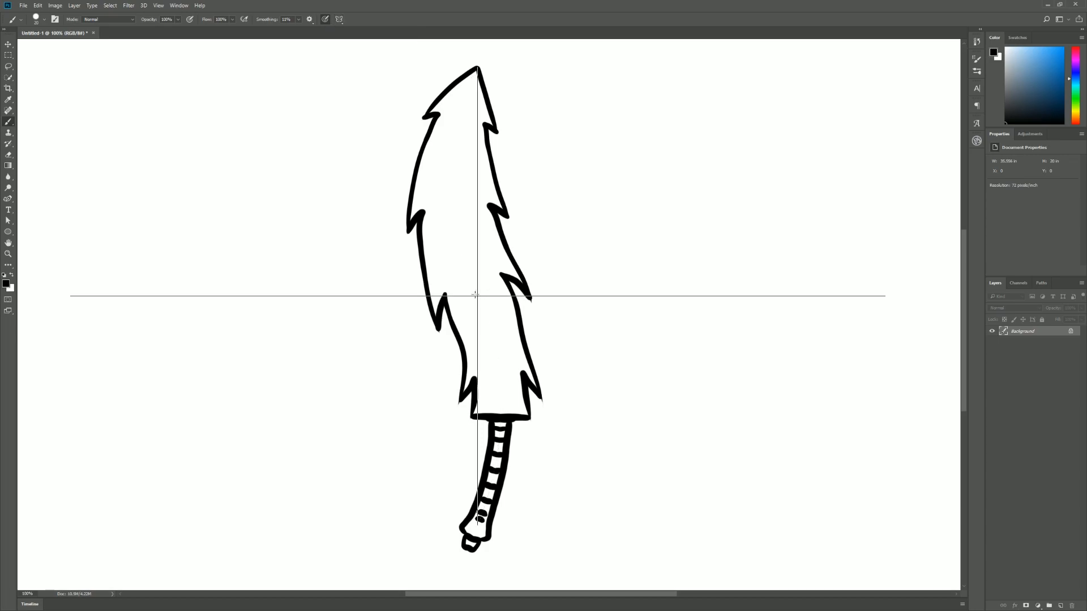
pyautogui.moveTo(480, 355)
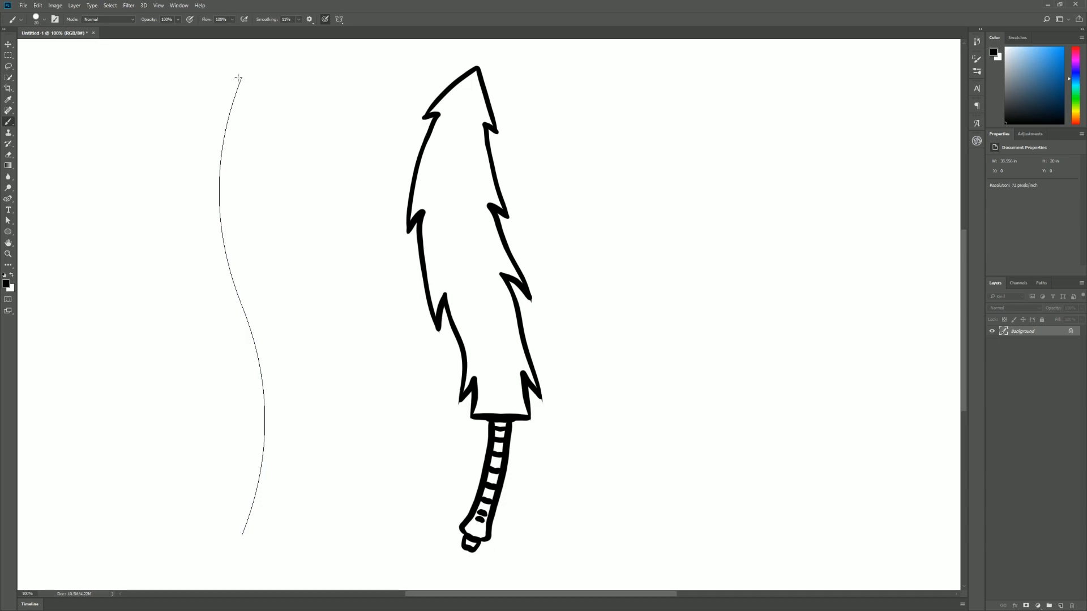
pyautogui.moveTo(239, 79); pyautogui.dragTo(264, 385)
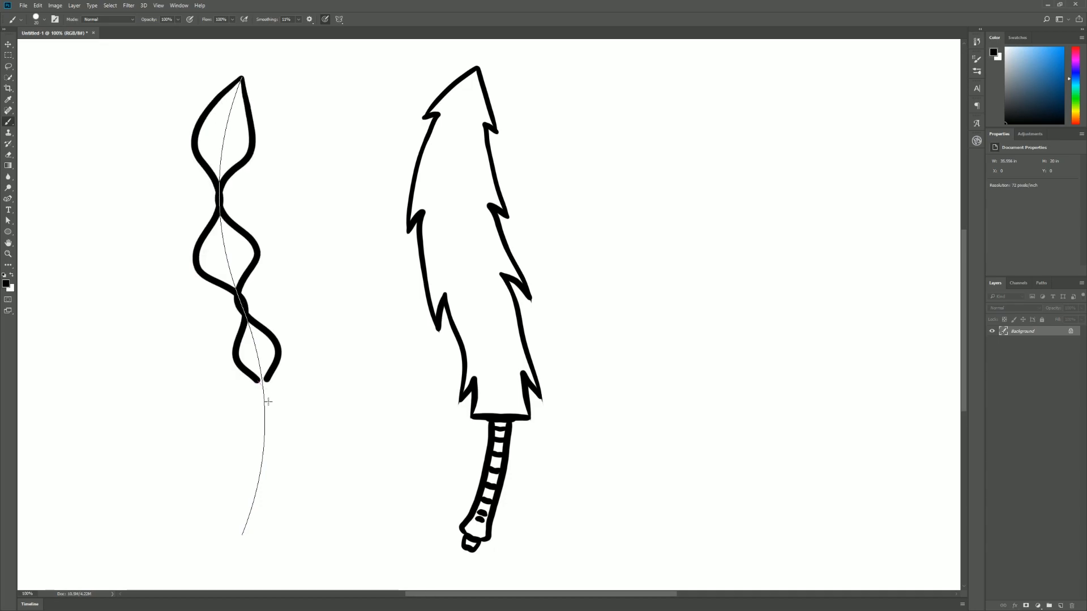
pyautogui.click(24, 5)
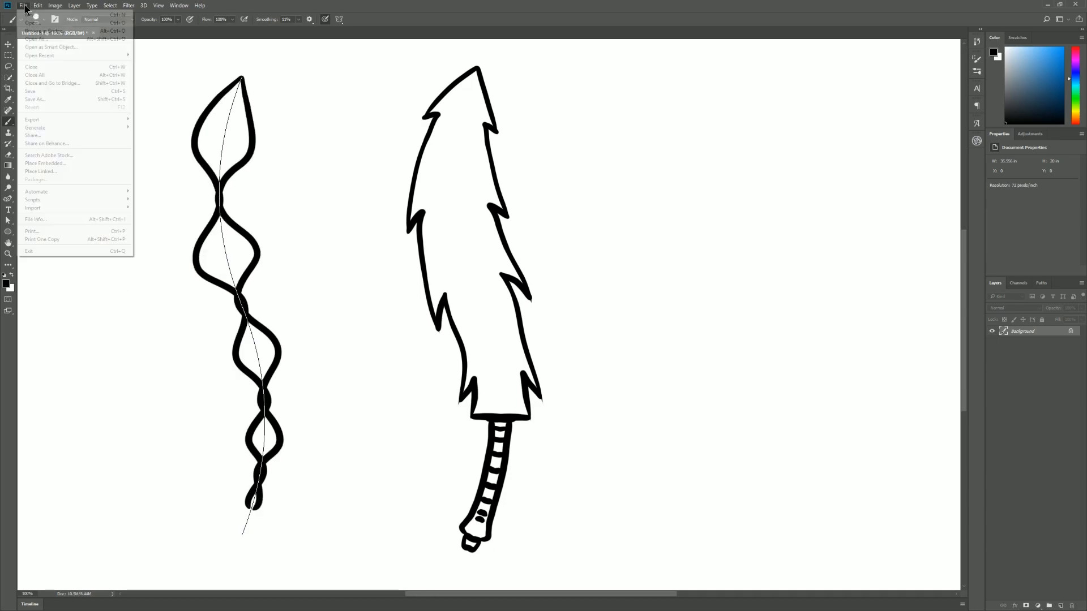
# Save the drawing as test.psd
pyautogui.click(34, 99)
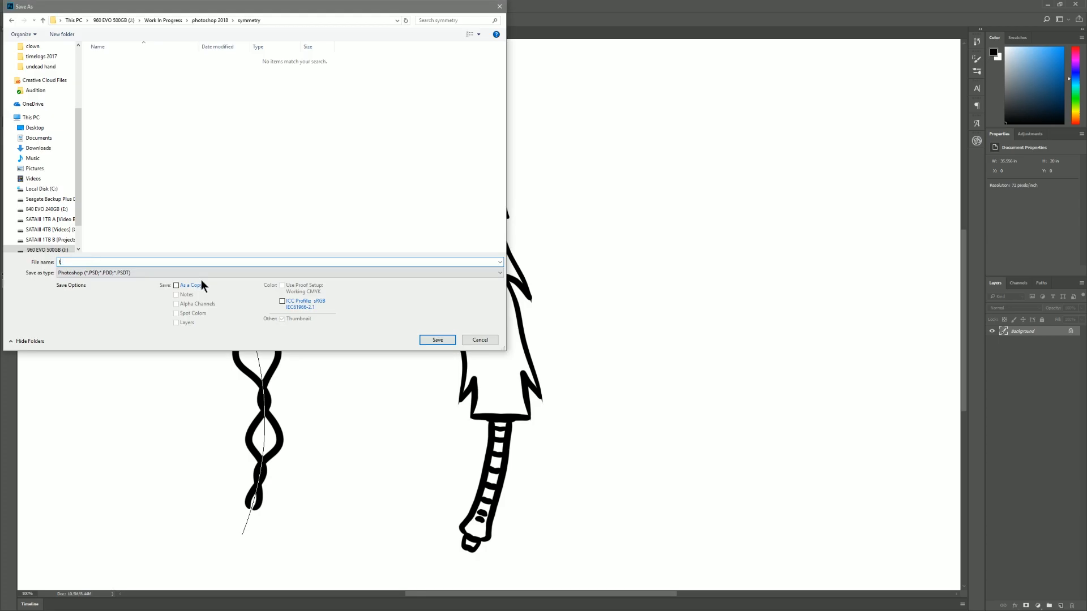
pyautogui.click(436, 340)
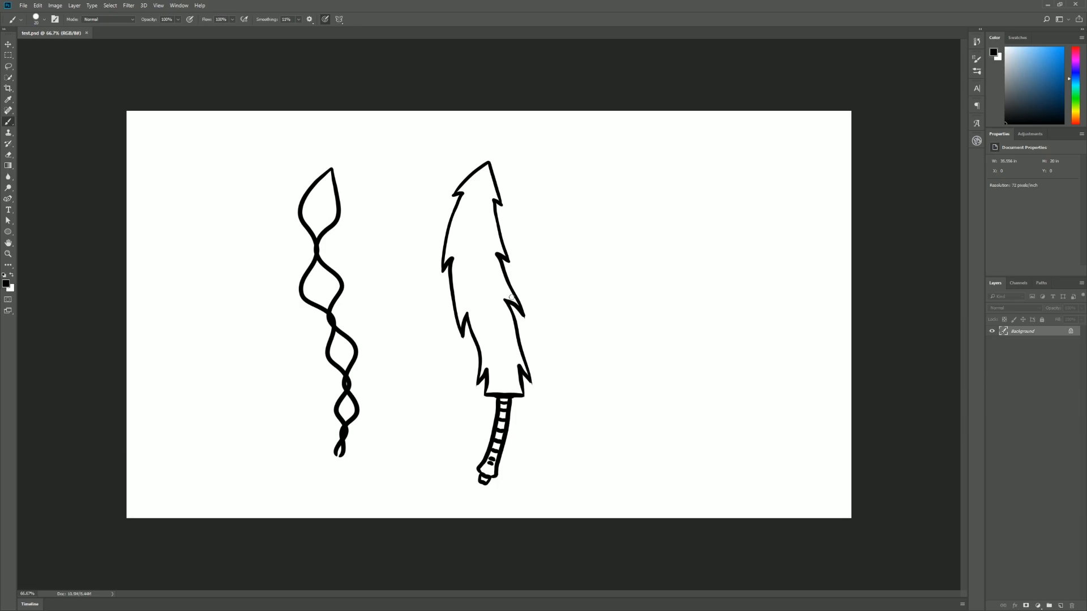
# Add a New Wavy symmetry guide and begin repositioning it on the canvas
pyautogui.click(340, 19)
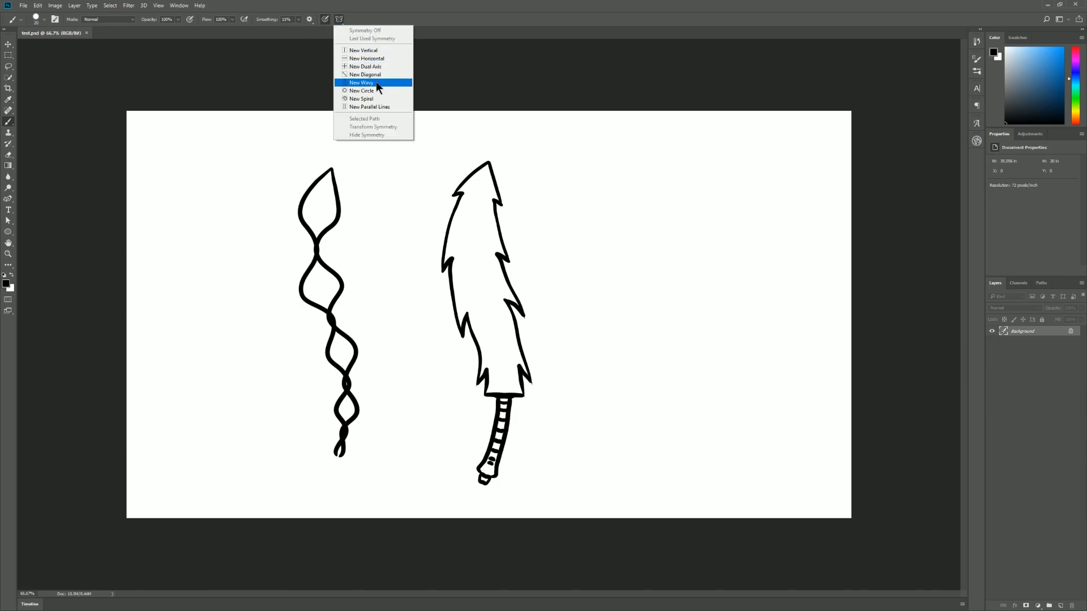
pyautogui.click(361, 83)
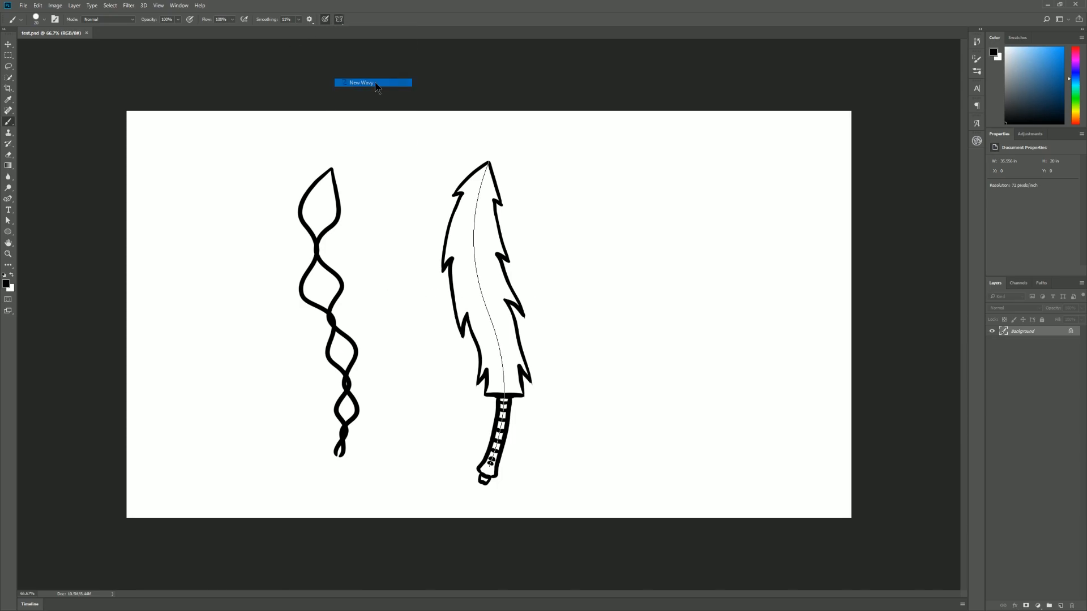
pyautogui.click(372, 83)
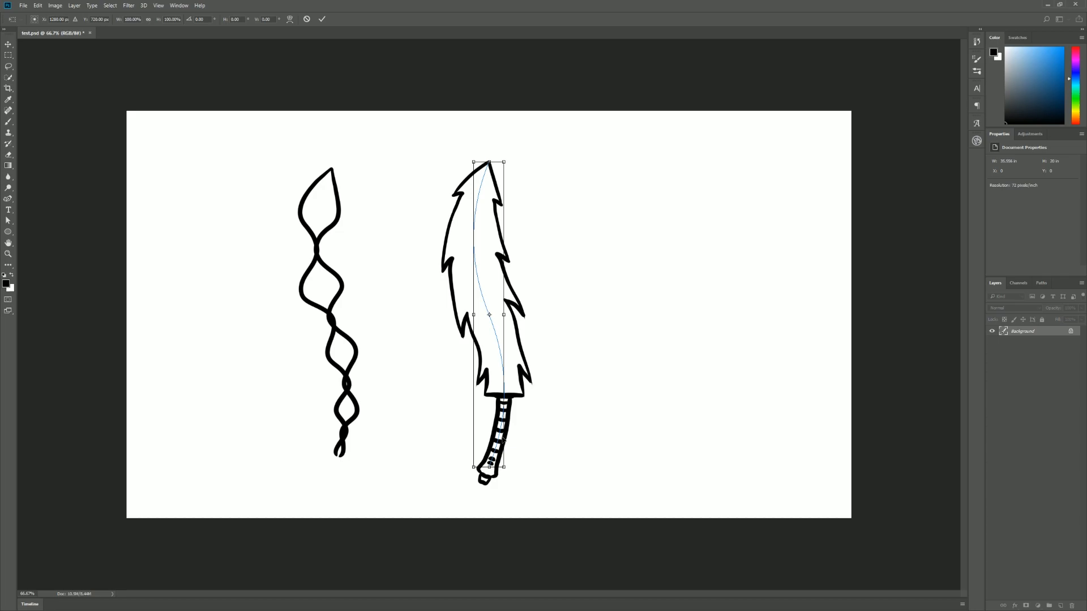
pyautogui.moveTo(496, 300)
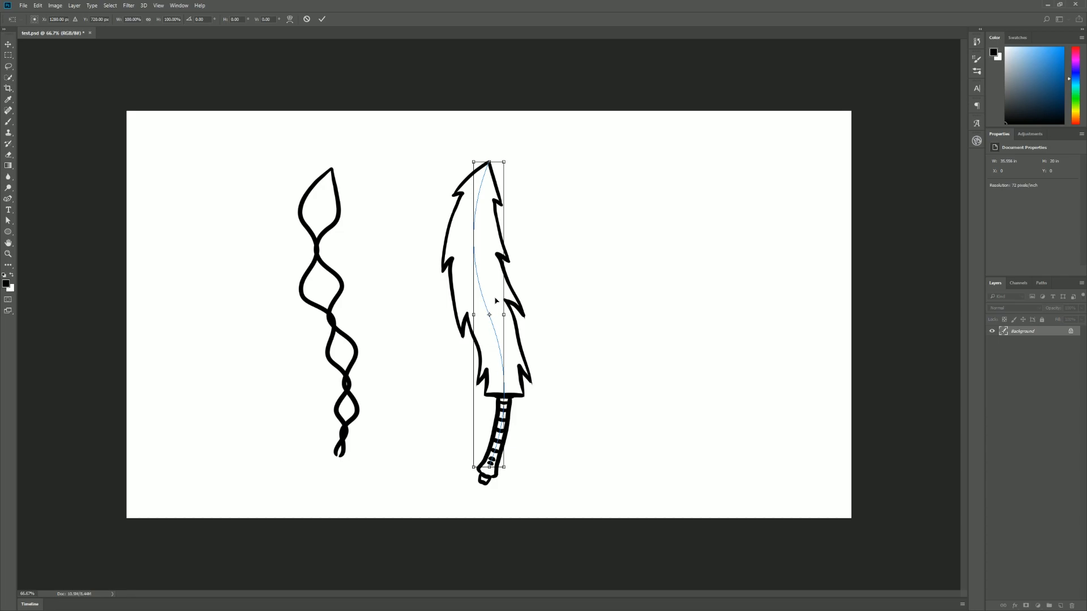
pyautogui.moveTo(493, 303)
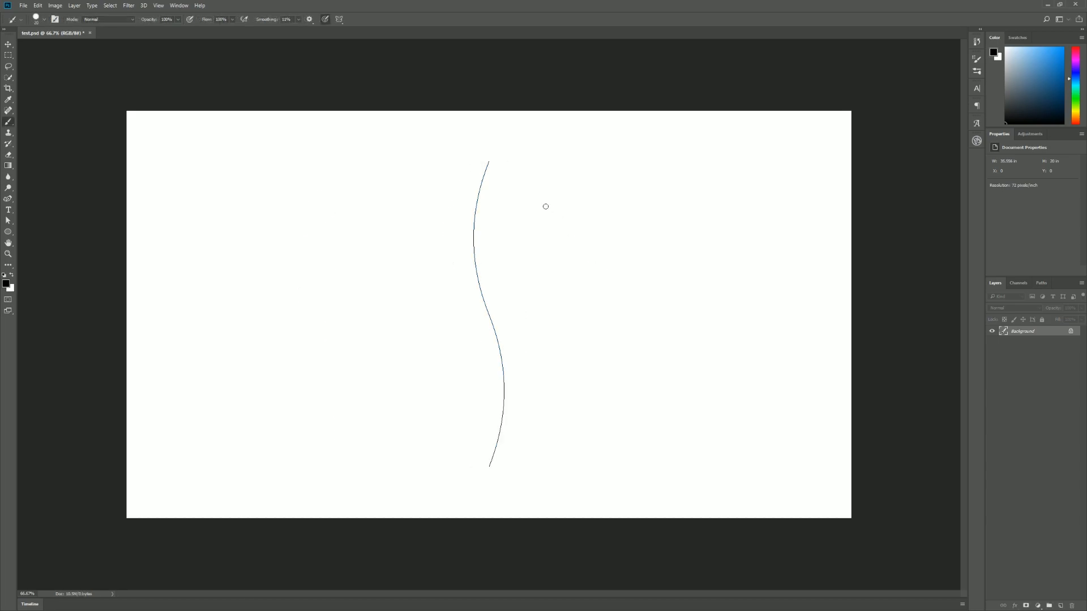
pyautogui.moveTo(1051, 562)
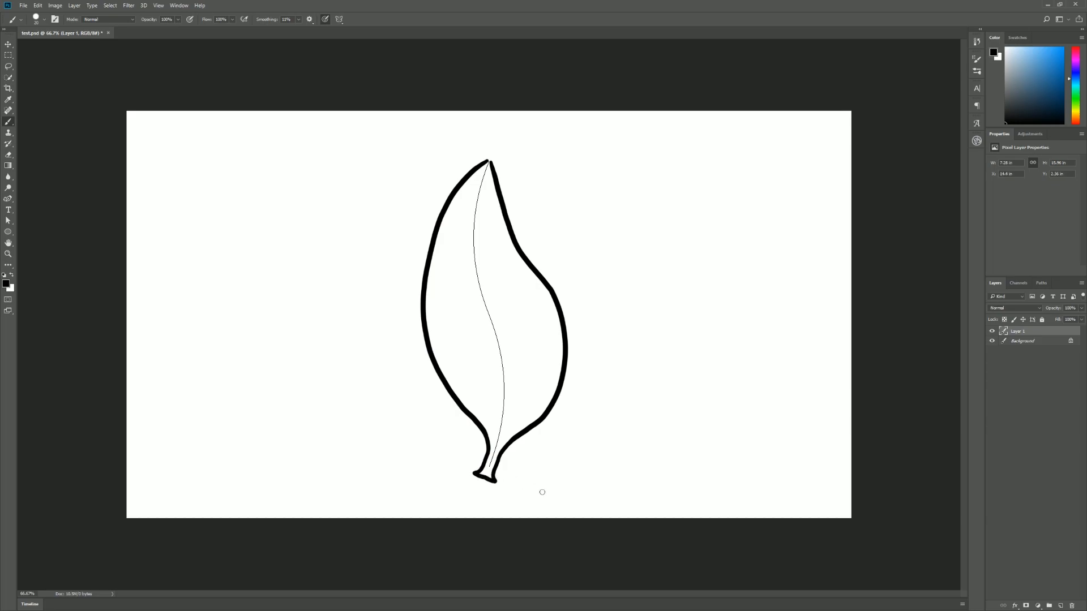
pyautogui.moveTo(738, 314)
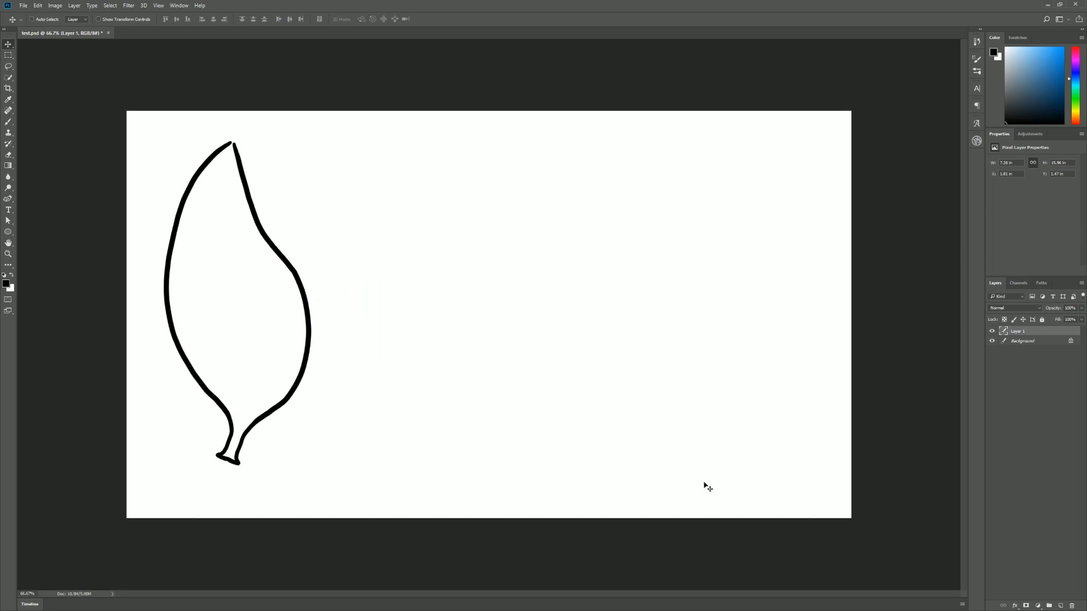
pyautogui.moveTo(505, 185)
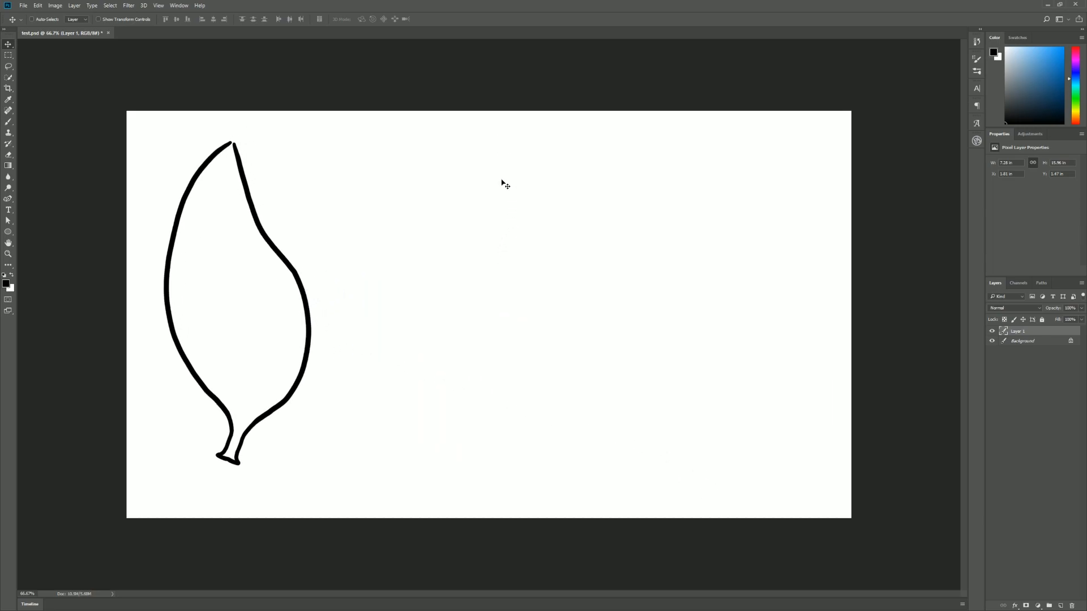
pyautogui.moveTo(462, 380)
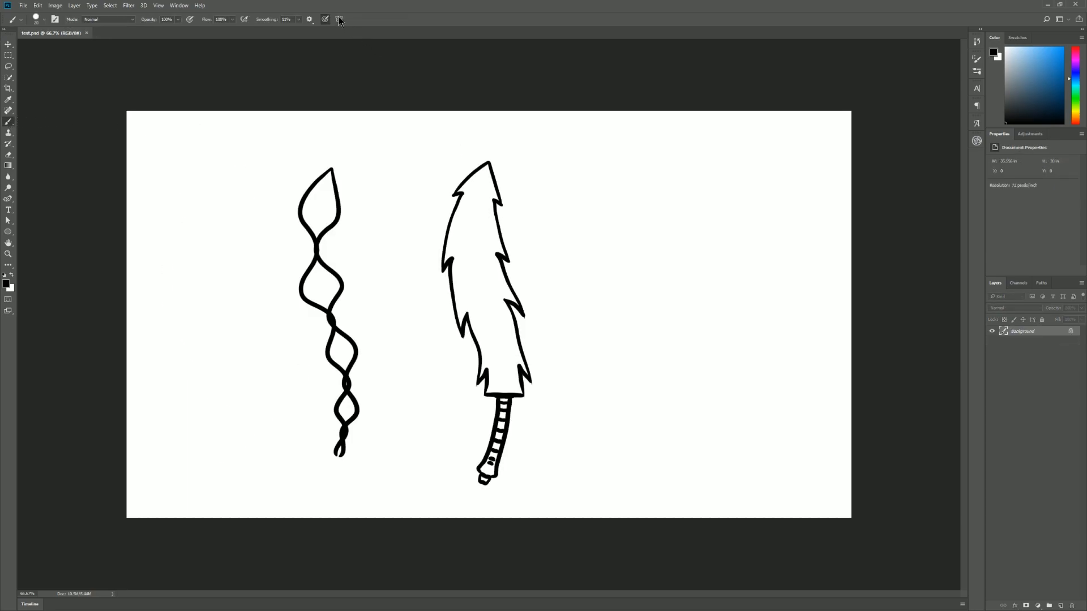
# Restore the Last Used wavy guide over the sword blade and commit its placement
pyautogui.click(338, 20)
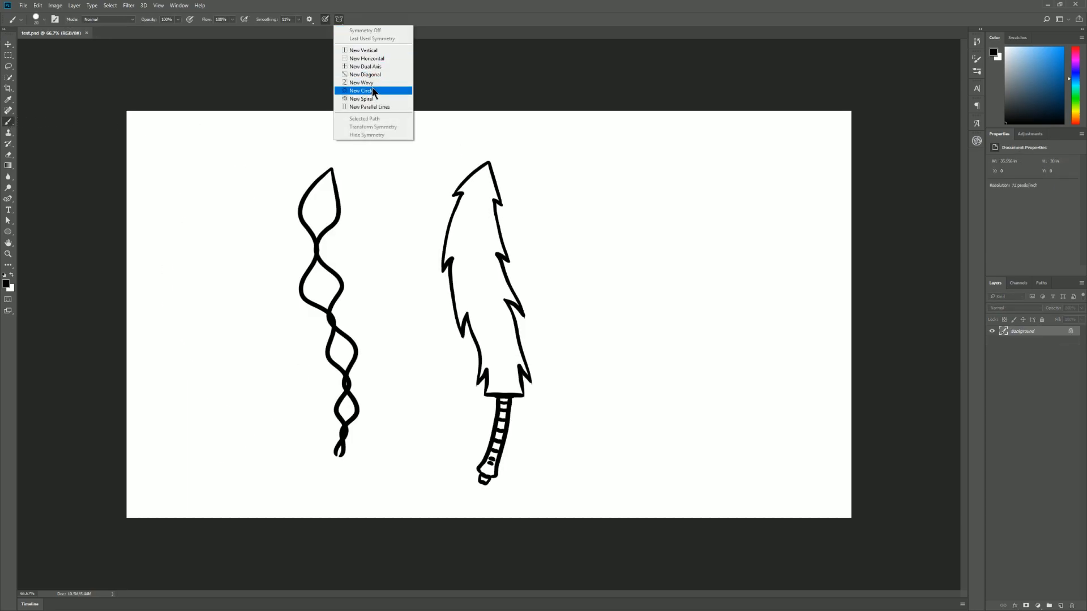
pyautogui.click(360, 91)
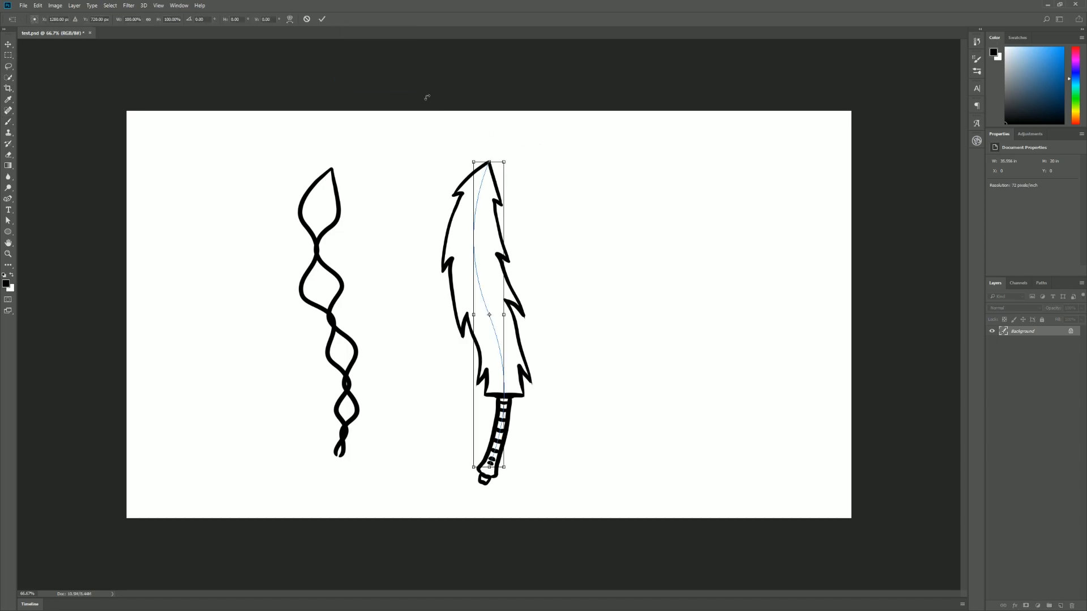
pyautogui.moveTo(373, 46)
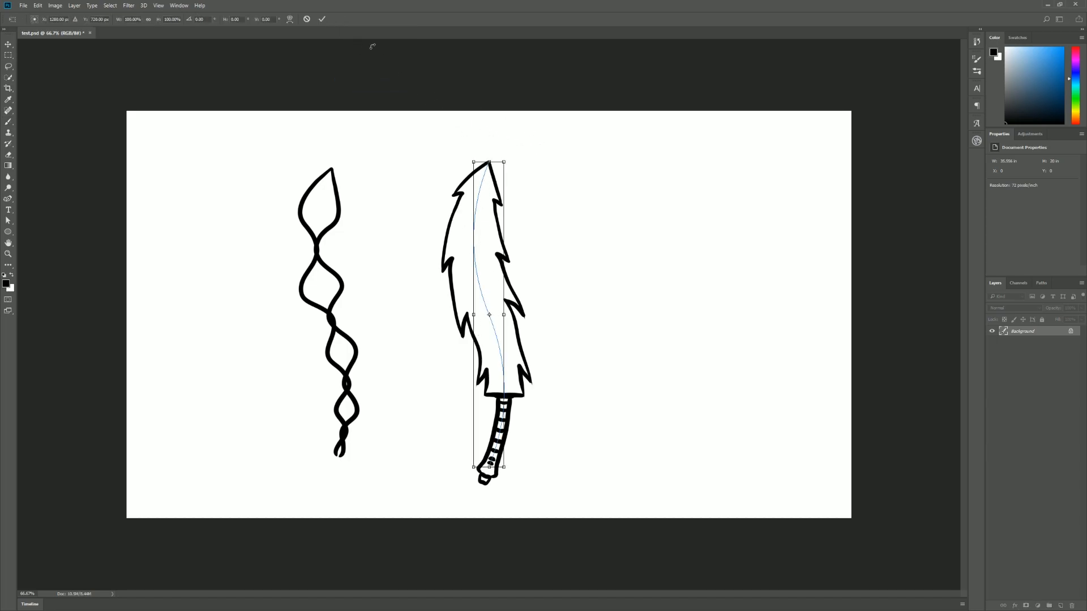
pyautogui.click(322, 20)
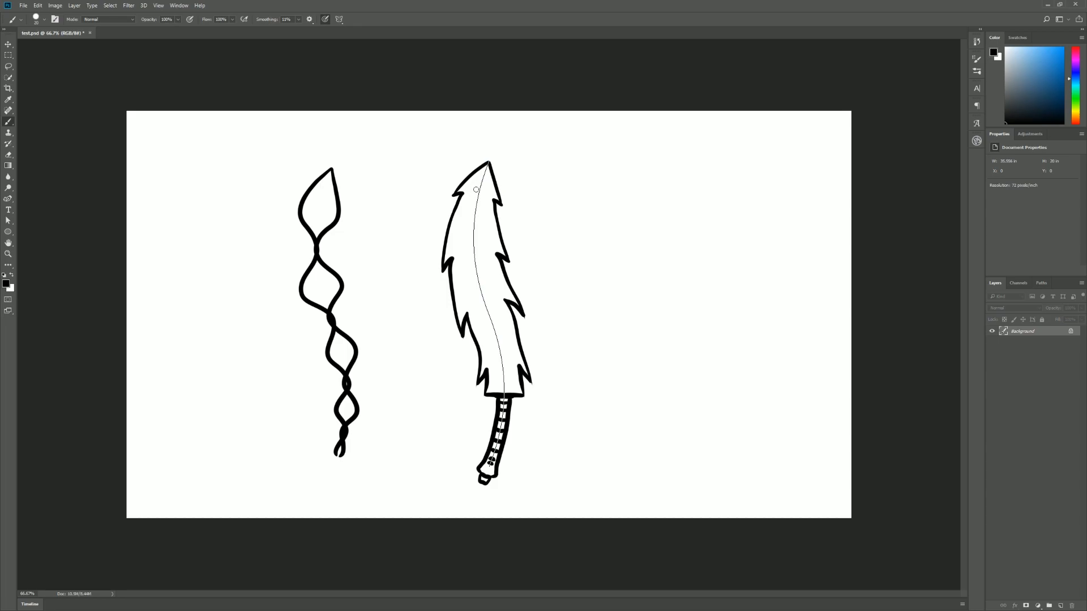